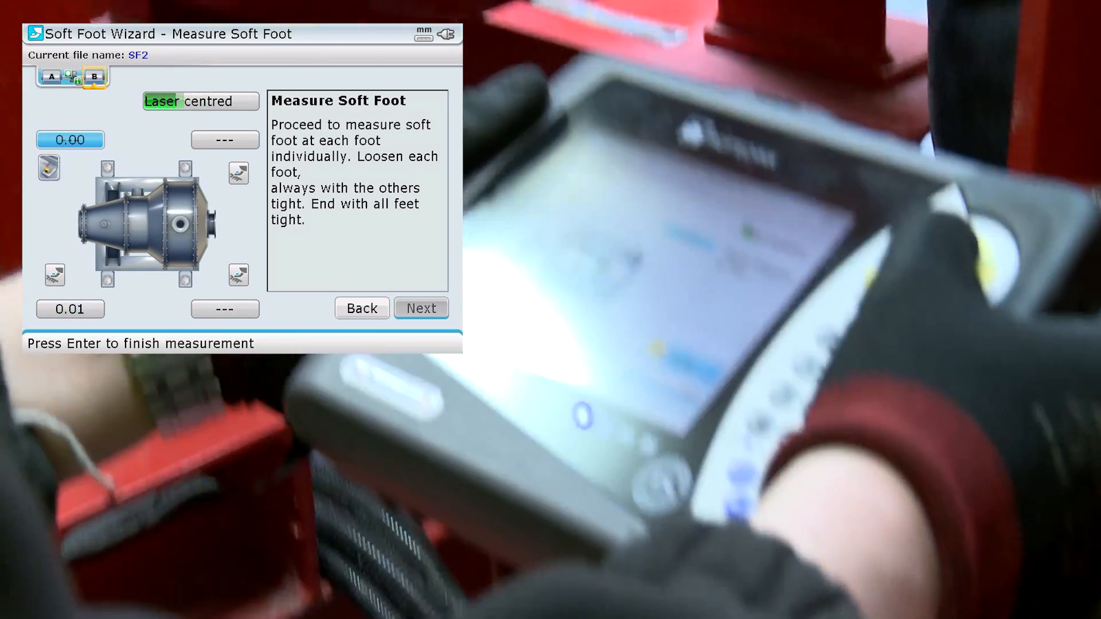
- Record the current foot's soft foot reading on the Measure Soft Foot screen
click(421, 309)
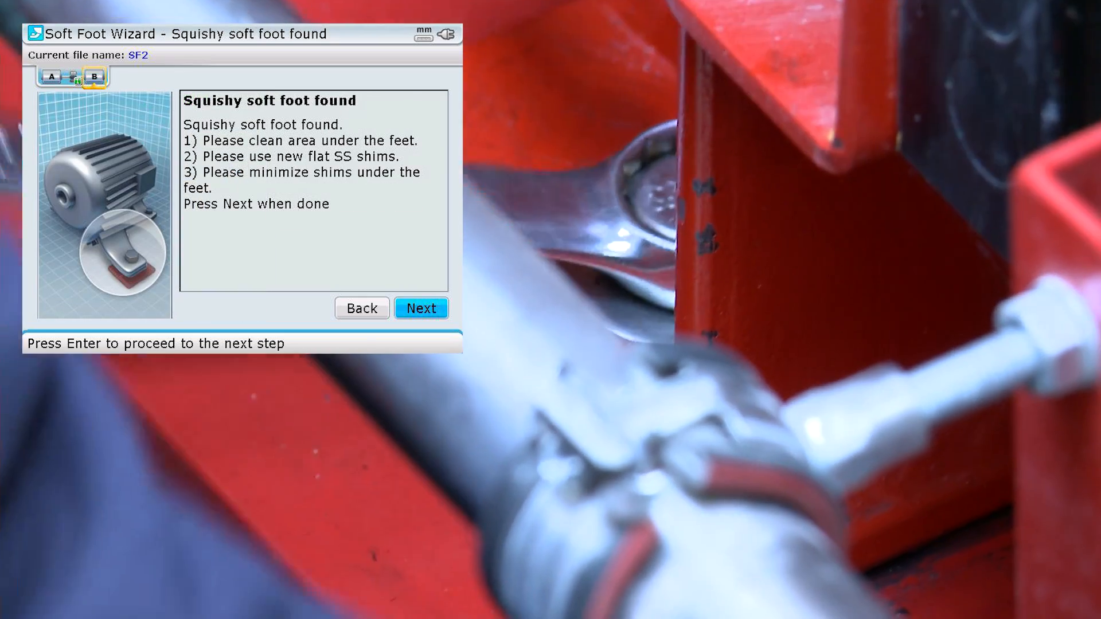